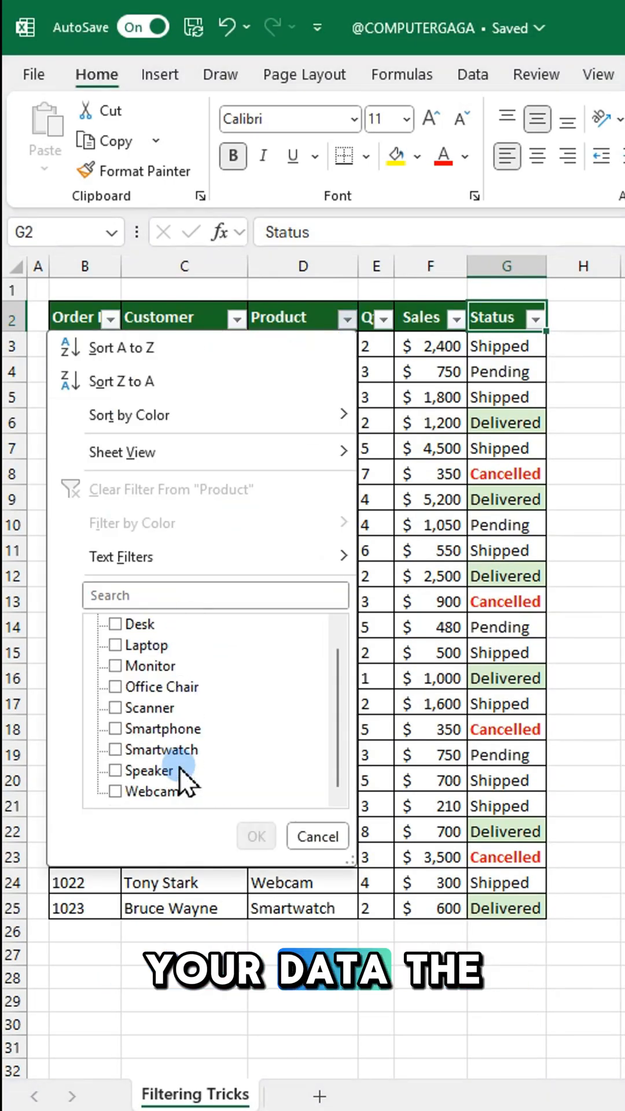
Step: Filter the sales table by the selected Laptop cell's value
click(115, 624)
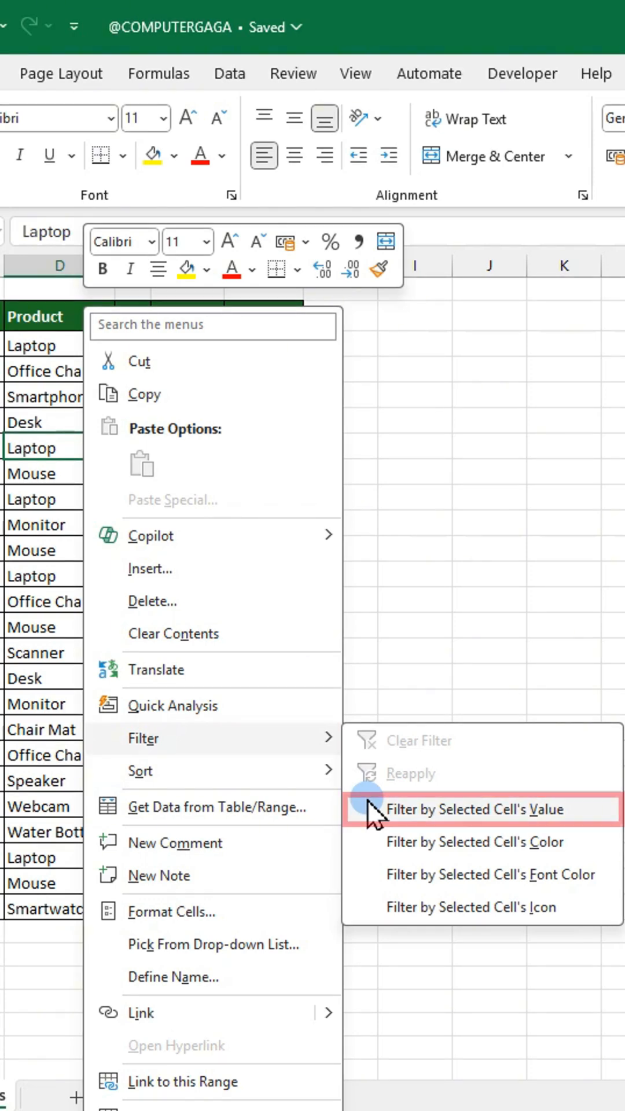
click(471, 810)
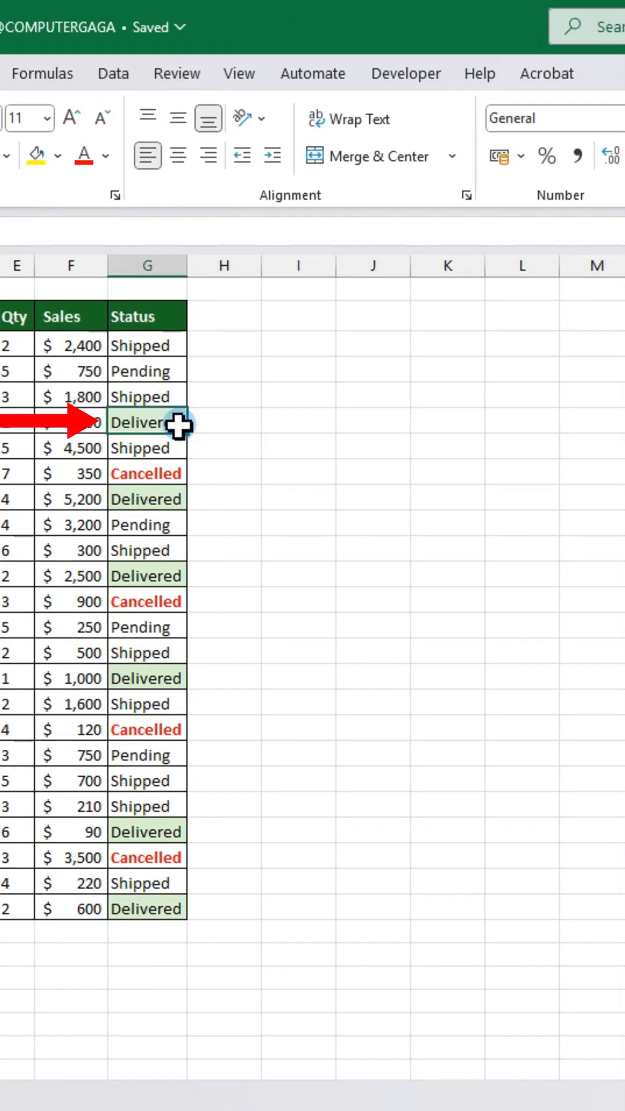
Step: Filter by the Delivered cell G6's green fill colour, leaving six Delivered orders
right_click(142, 423)
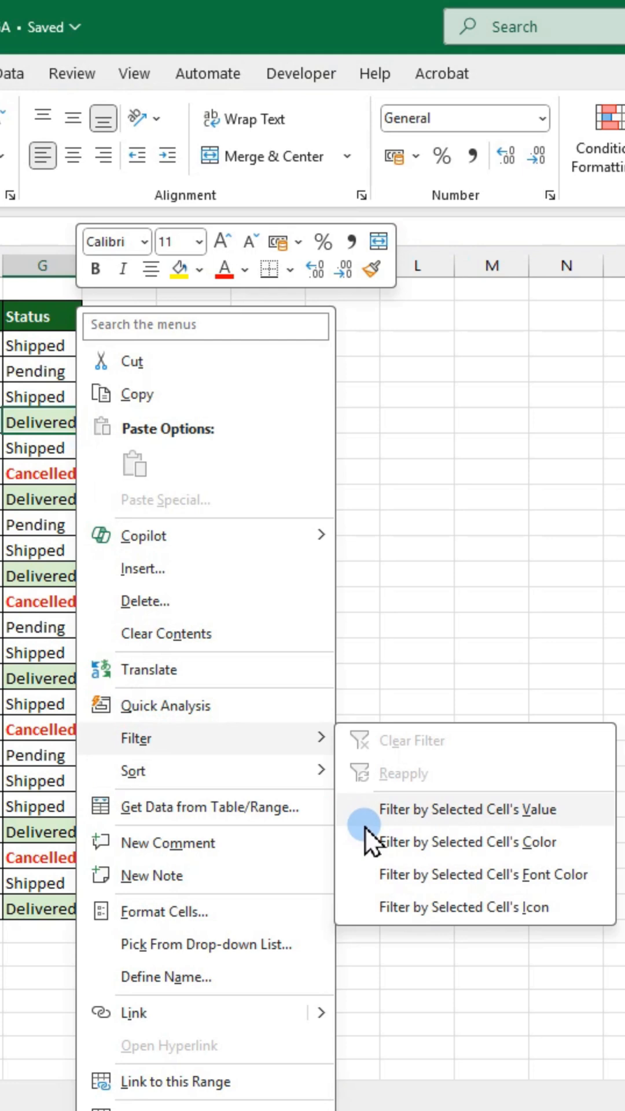
click(468, 809)
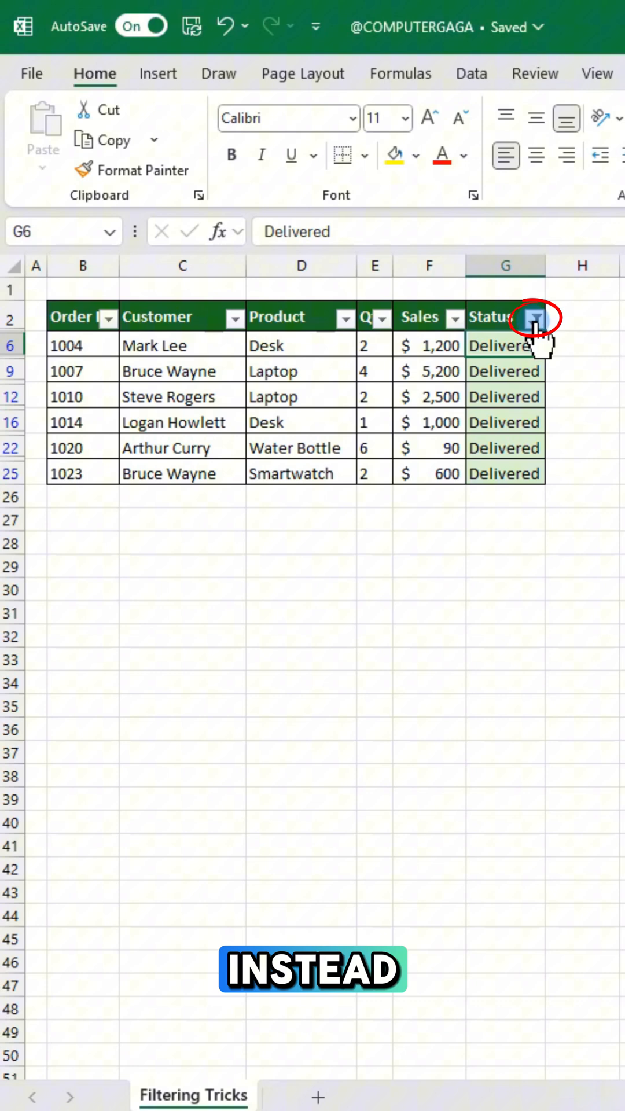
Step: Clear the Status colour filter and filter by the red Cancelled font colour instead
click(535, 318)
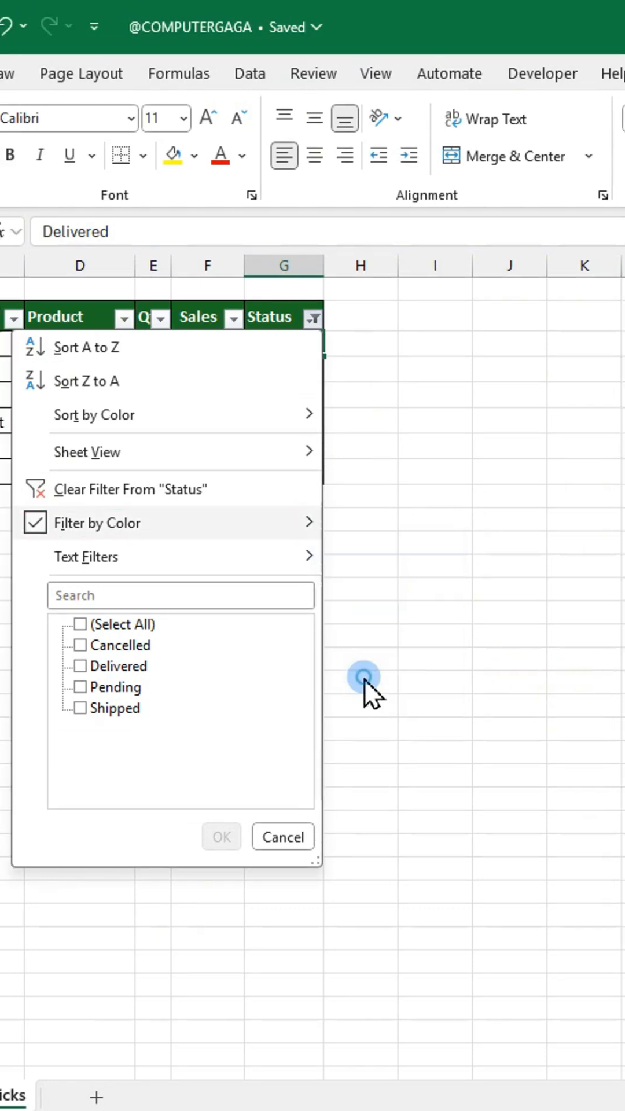
click(220, 835)
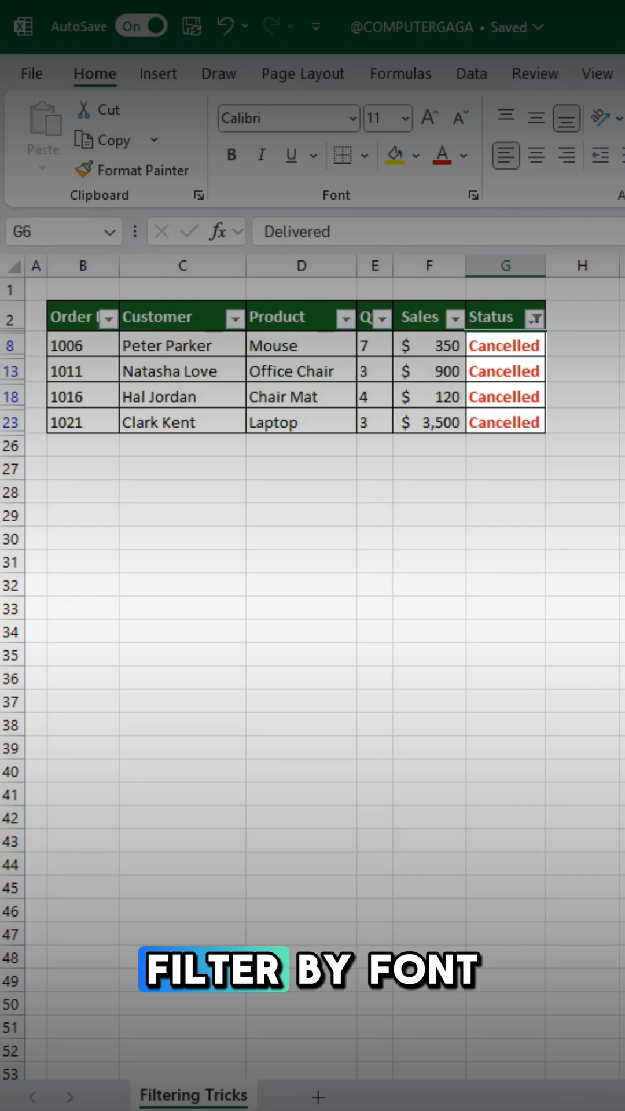